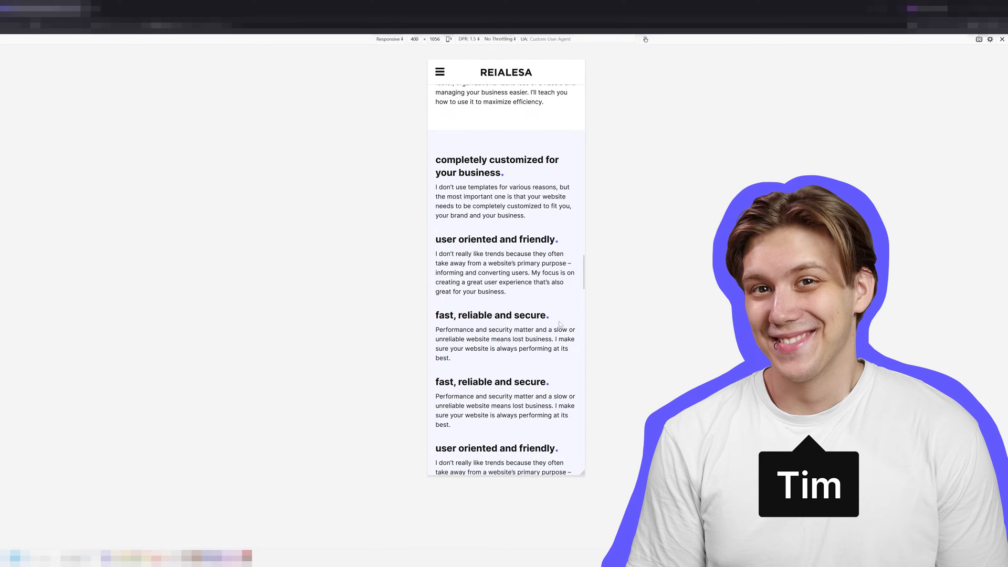
Step: Scroll through the stacked feature blocks at phone width in Chrome
scroll(down, 3)
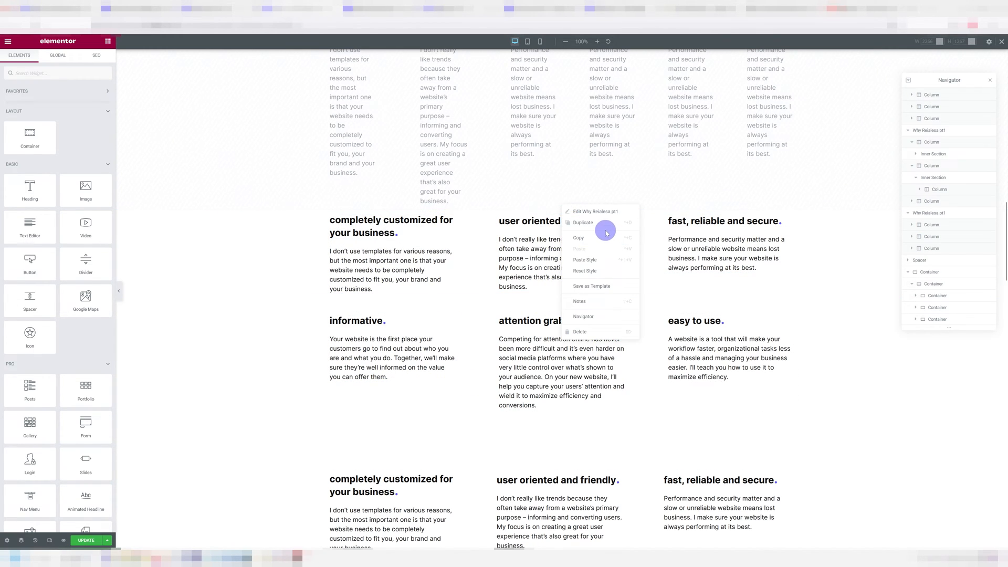
click(582, 222)
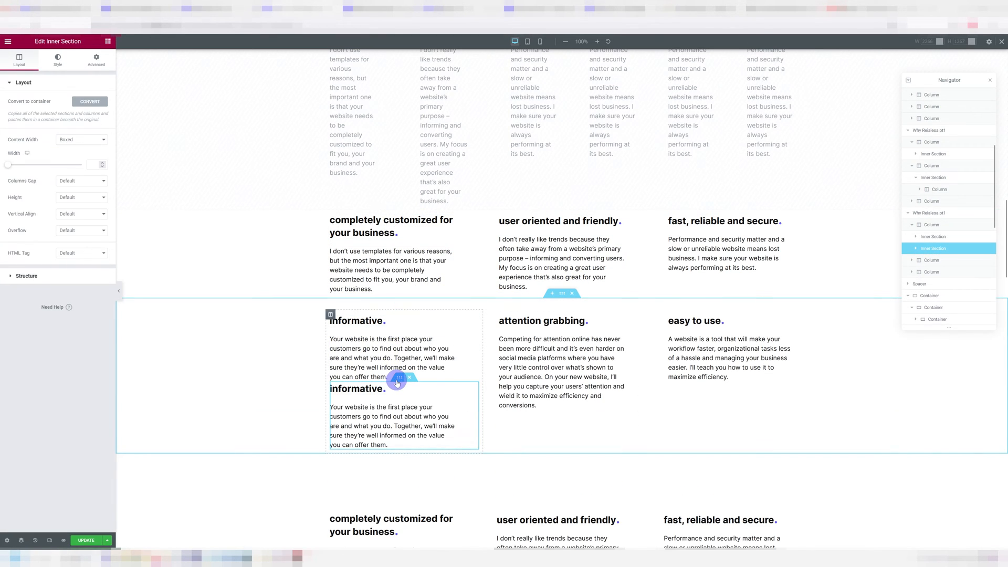
click(96, 58)
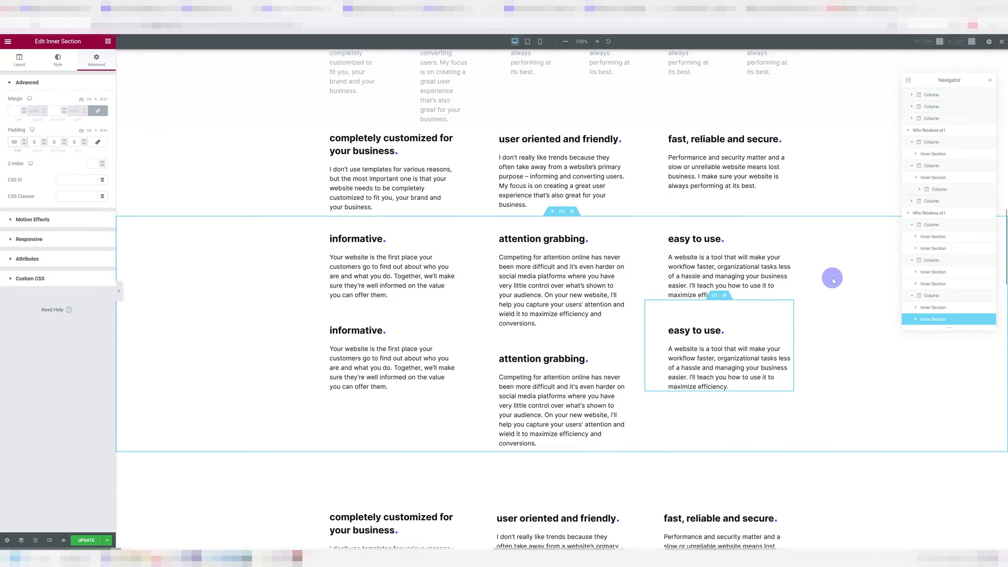
scroll(down, 3)
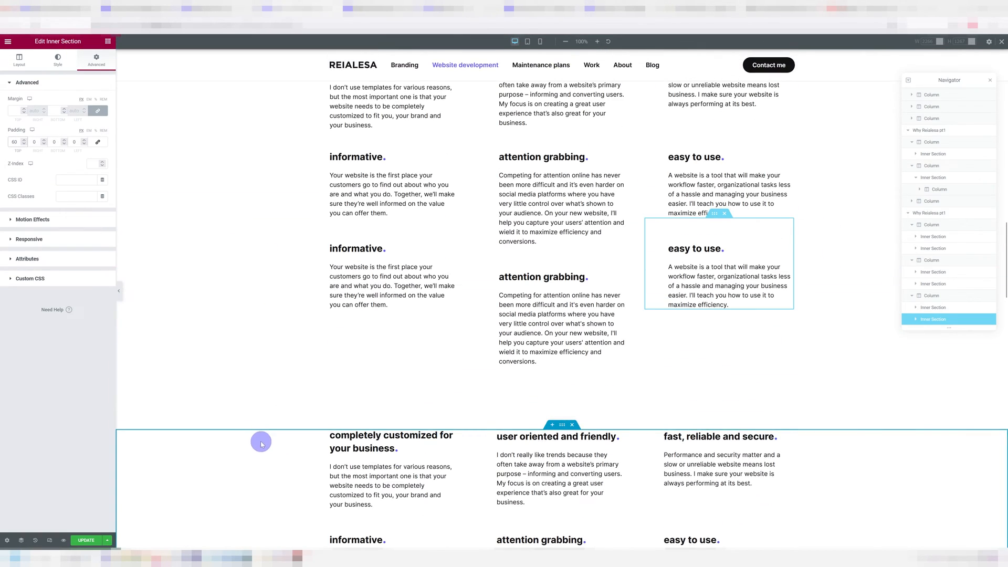
scroll(down, 3)
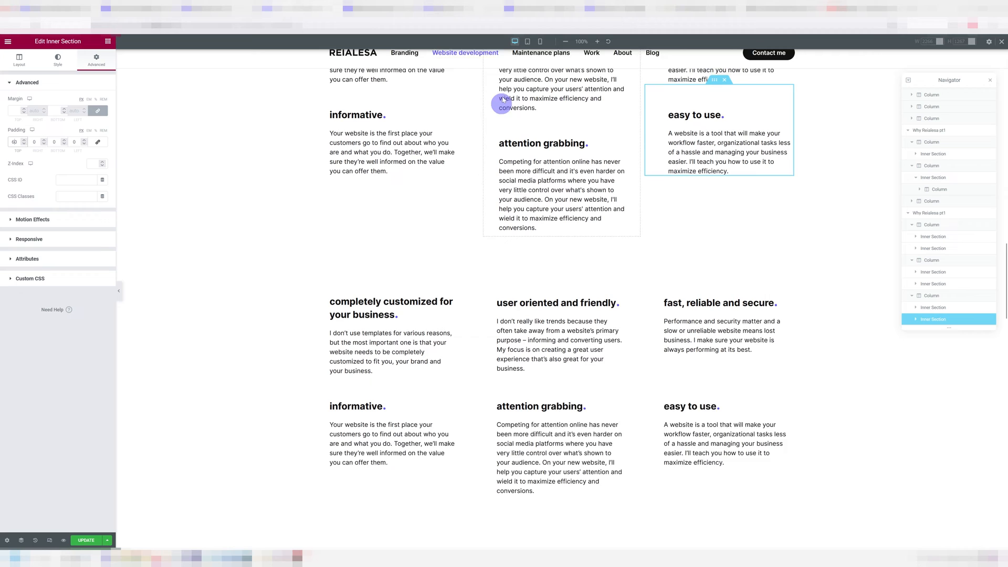
click(527, 40)
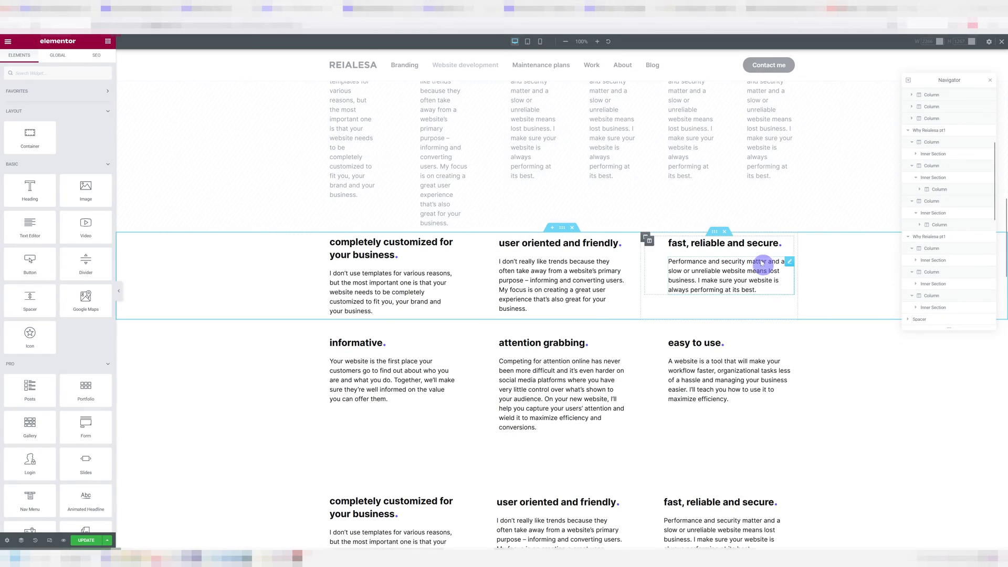
Step: Set the first feature column's tablet width to 50%, then return to desktop view
scroll(down, 3)
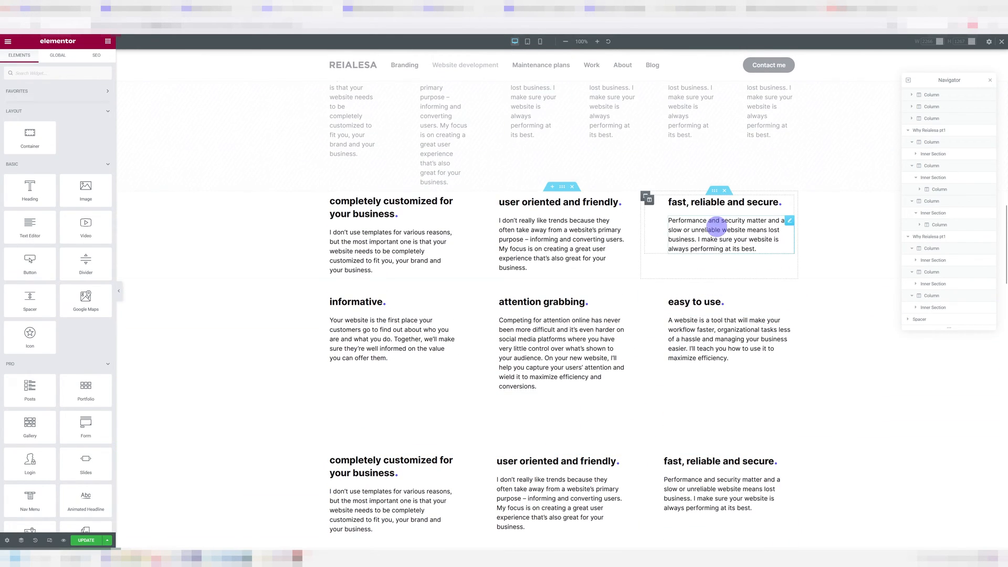
click(619, 196)
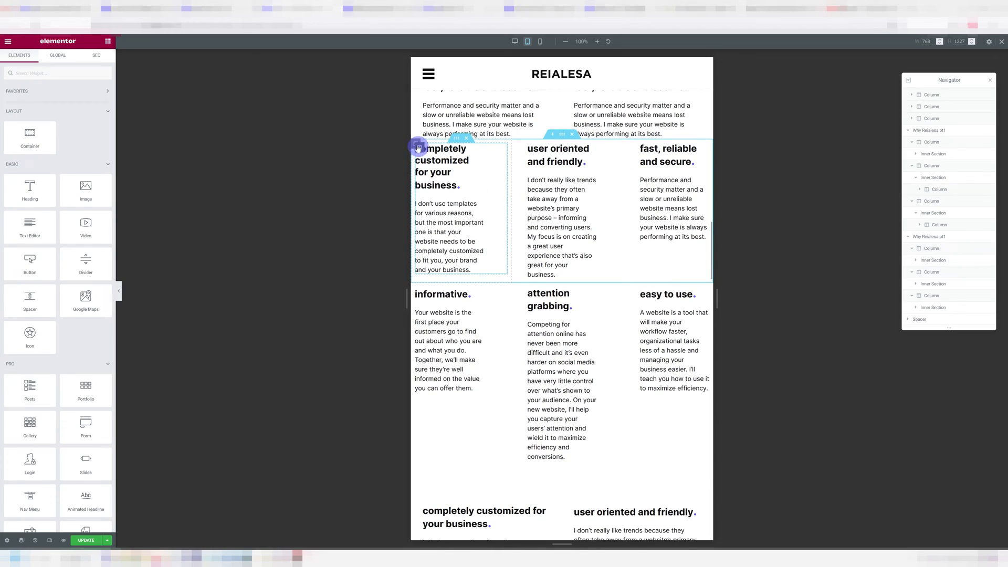
click(417, 146)
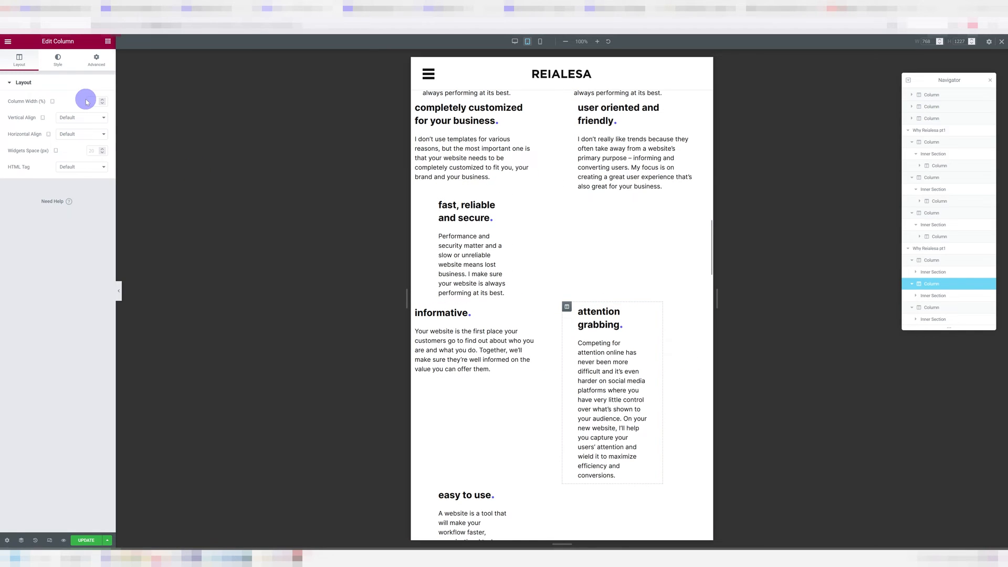
text(50)
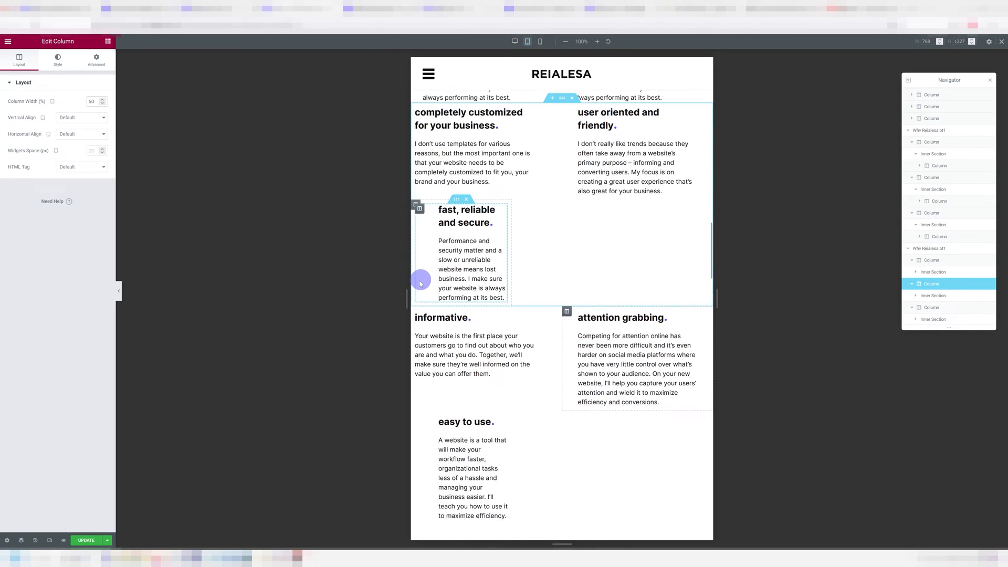
click(527, 41)
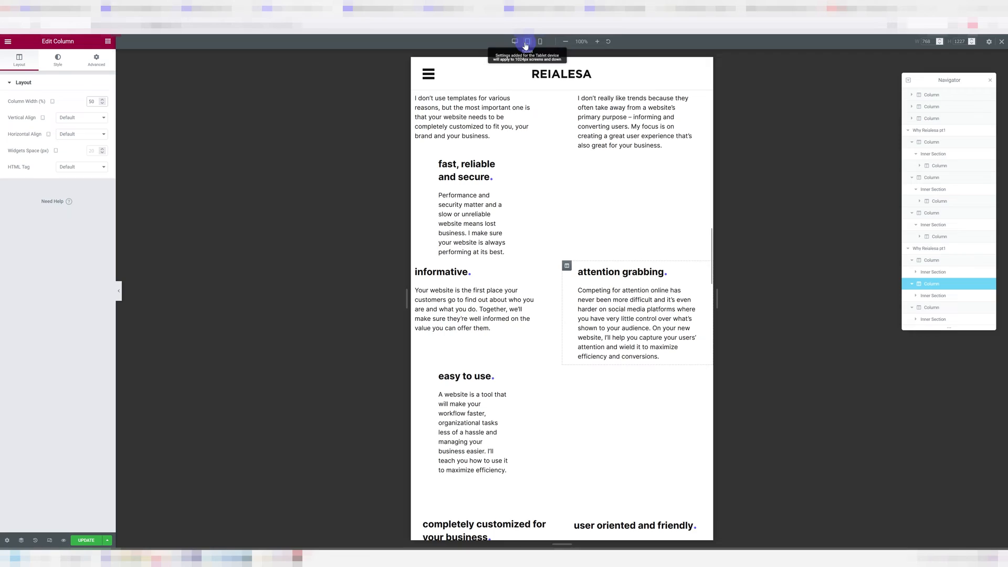
click(515, 40)
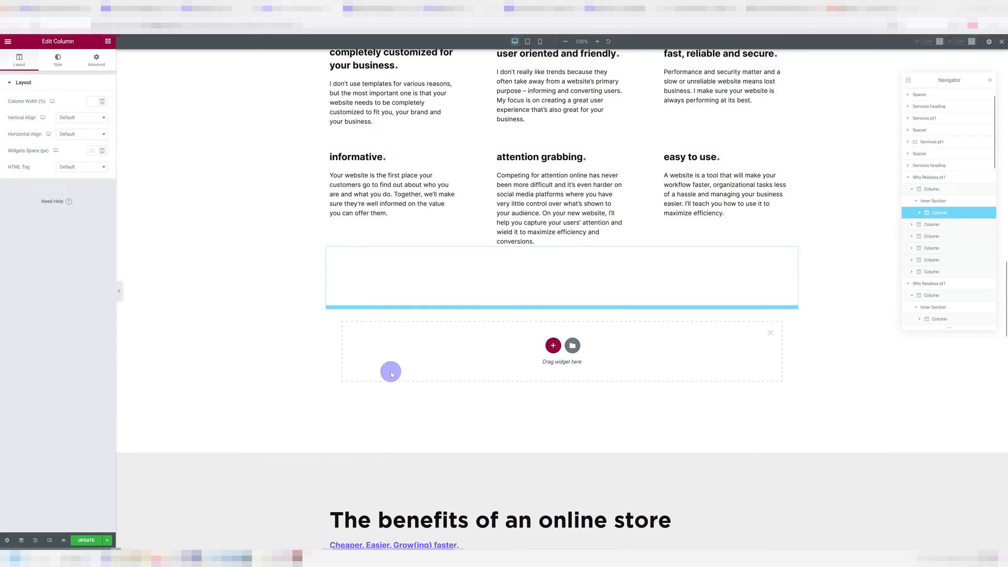
Step: Add a new section below the feature blocks with a chosen column structure
click(553, 346)
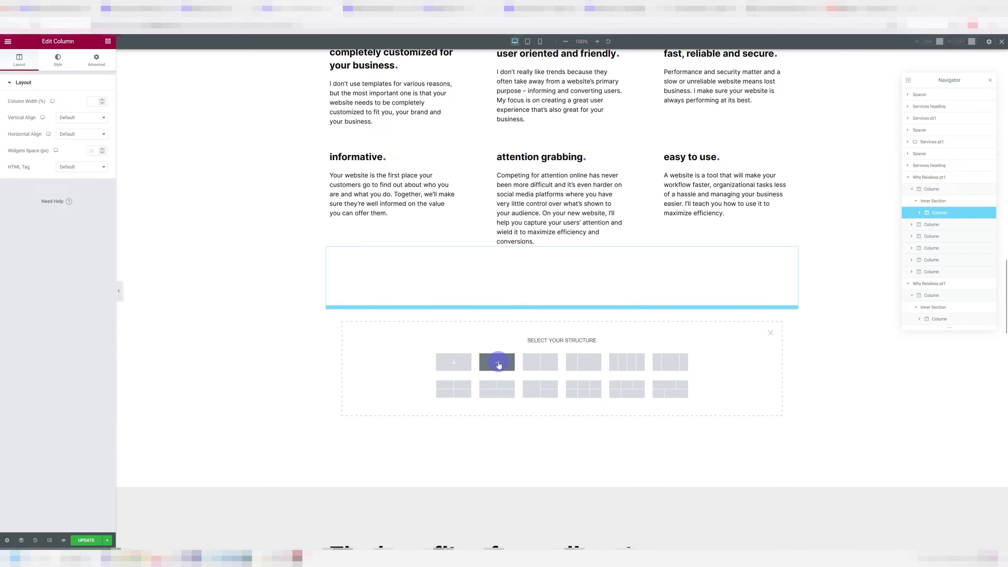
click(497, 362)
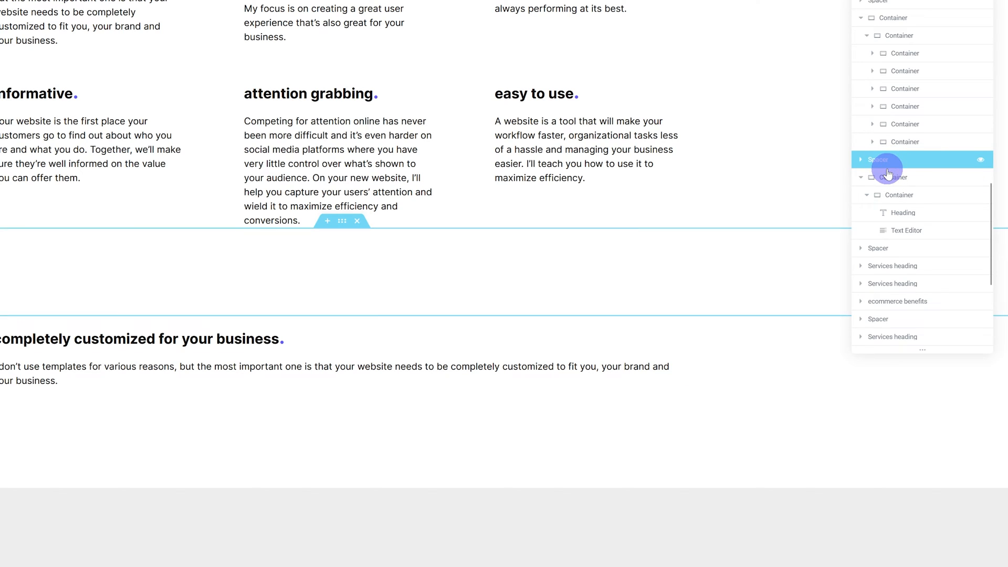
Step: Duplicate the 'completely customized' feature block container inside the new section
click(891, 177)
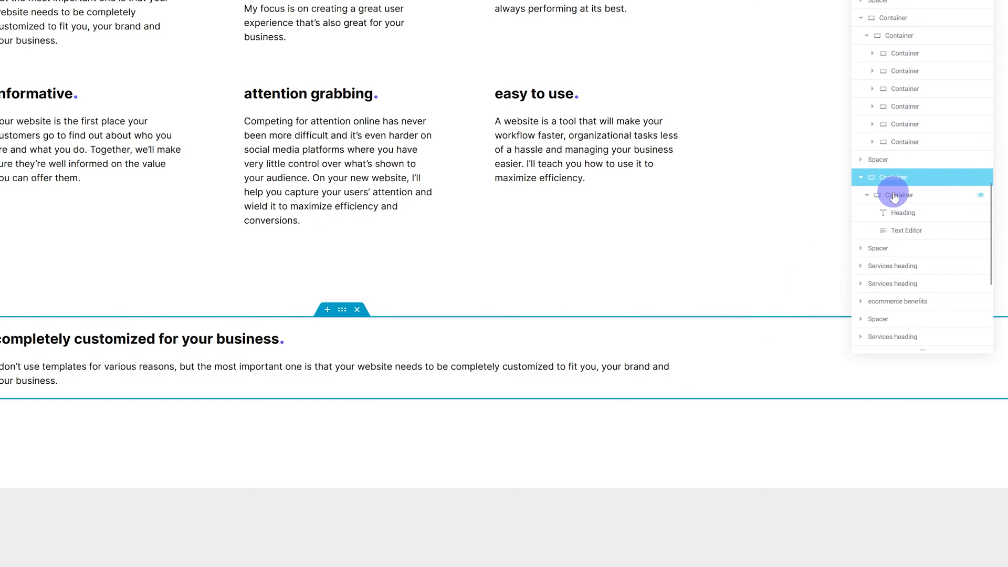
click(905, 212)
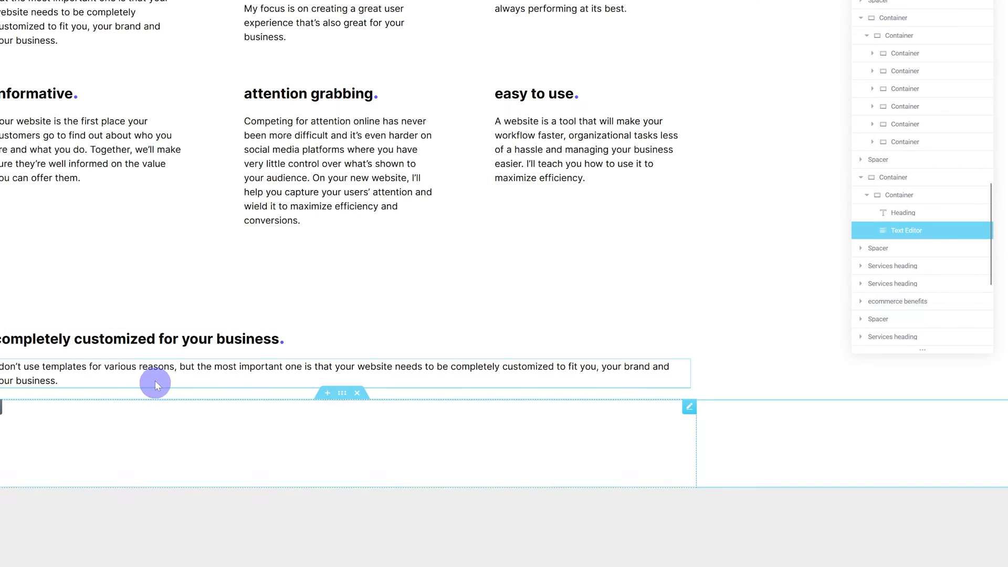
right_click(155, 384)
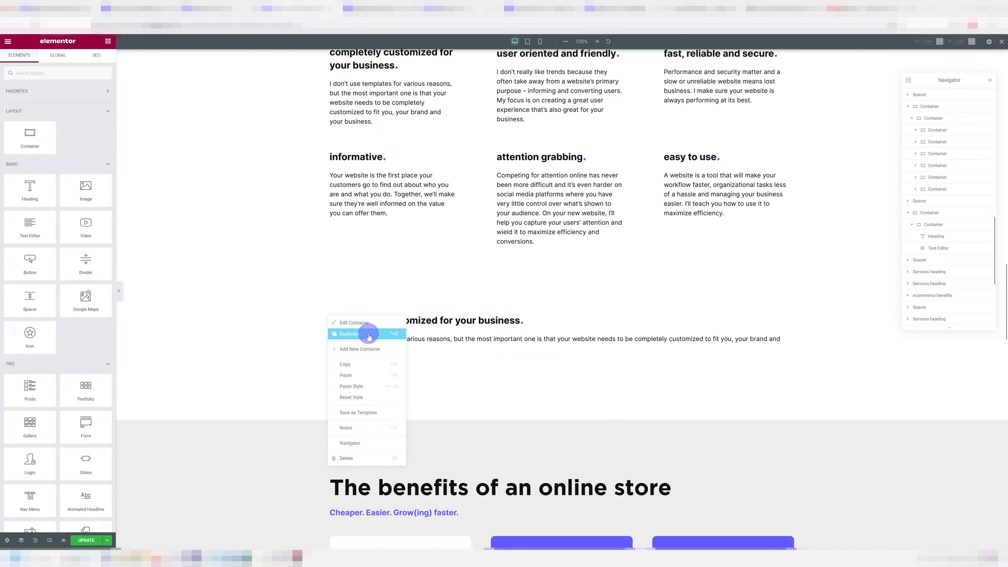
click(349, 334)
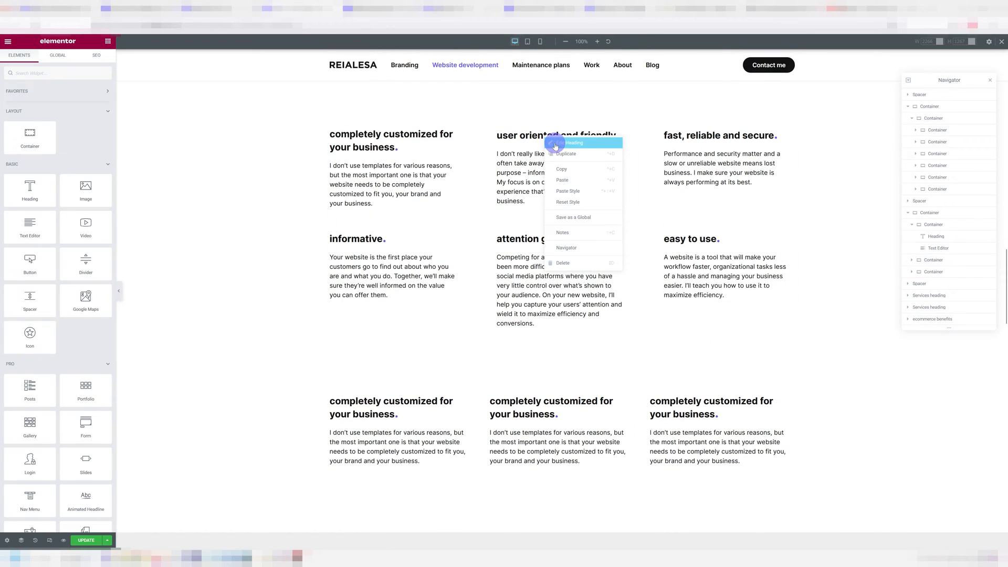
click(573, 142)
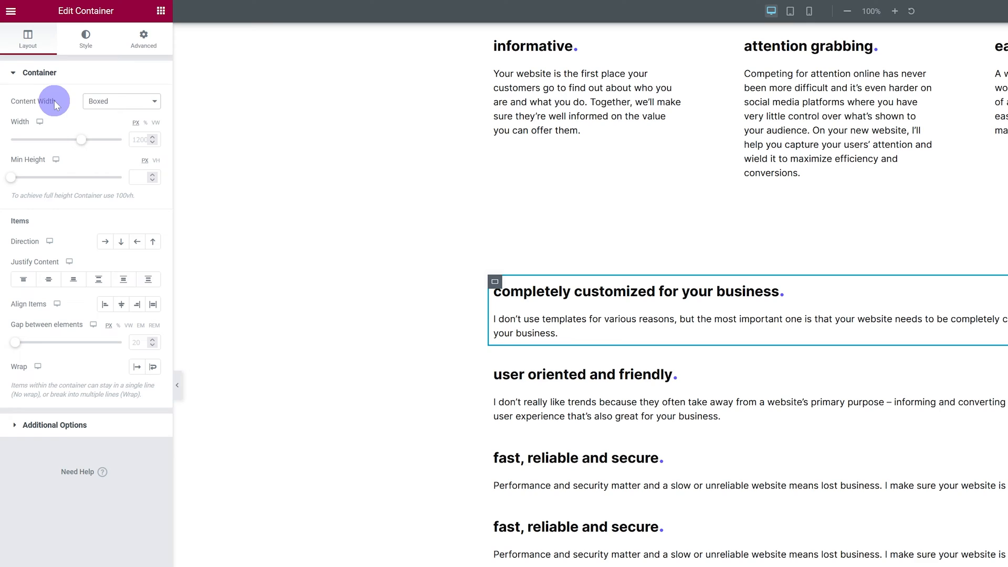
Step: Make the first feature block full width and shrink it to fit three per row
click(121, 101)
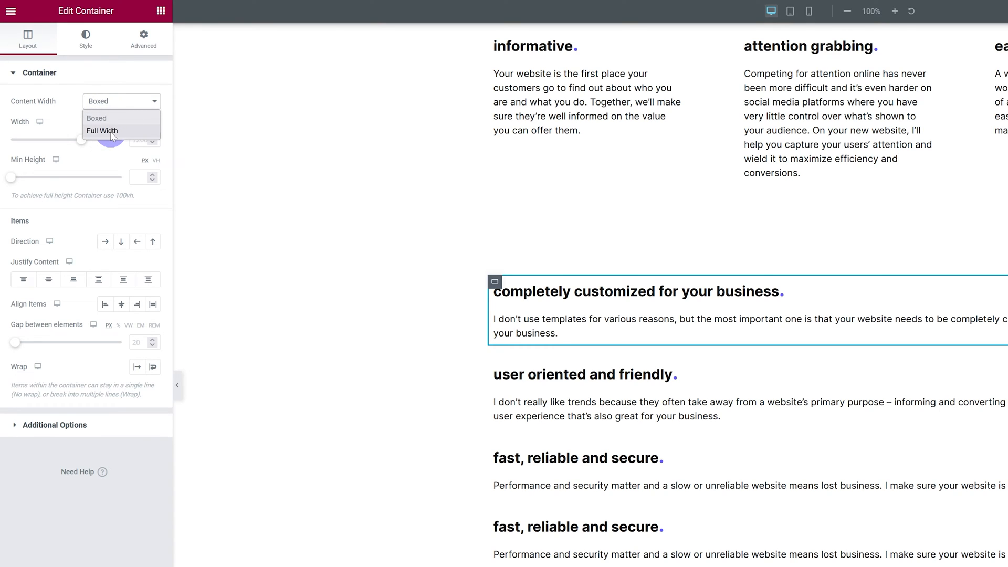
click(101, 131)
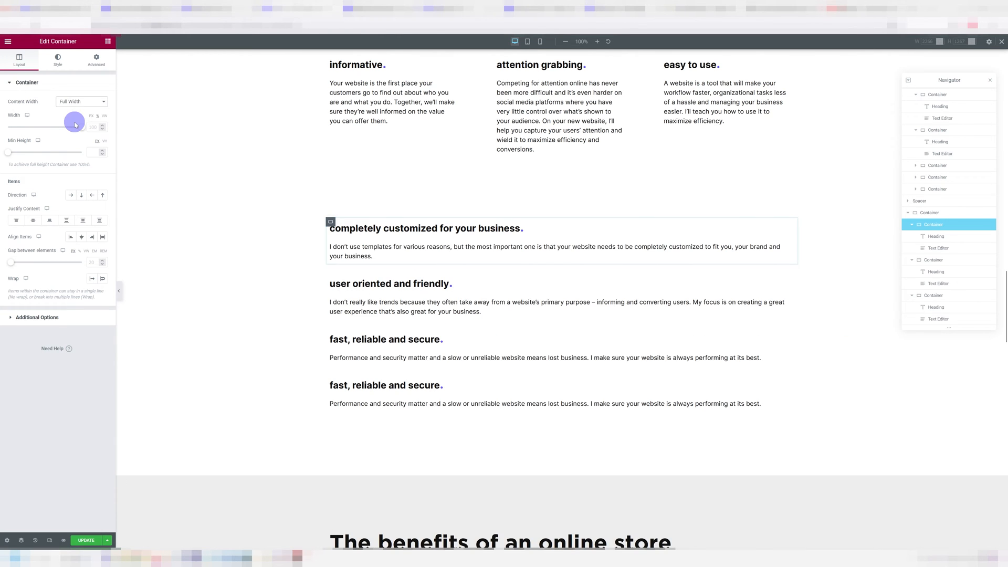
drag(74, 127, 98, 127)
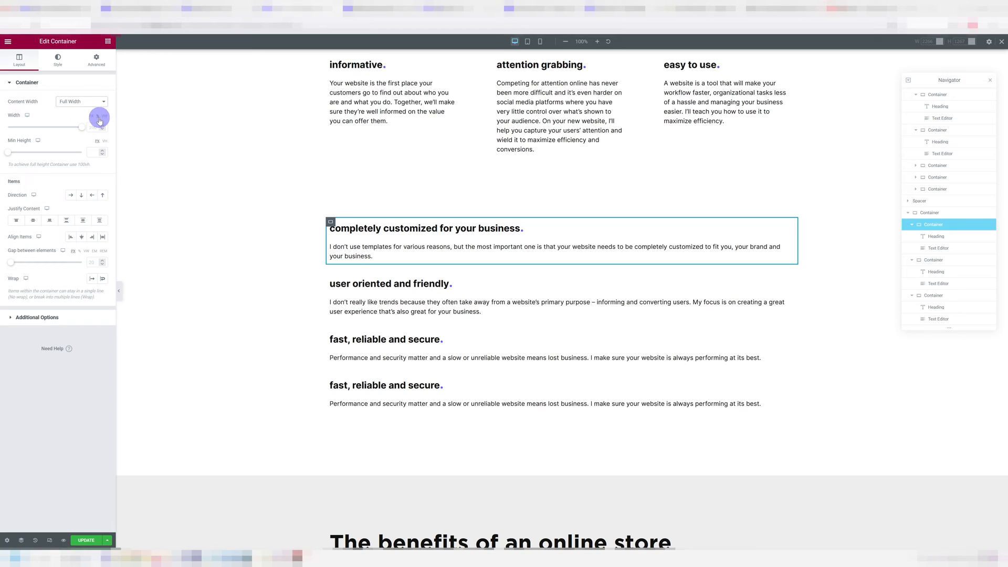
drag(99, 123, 89, 126)
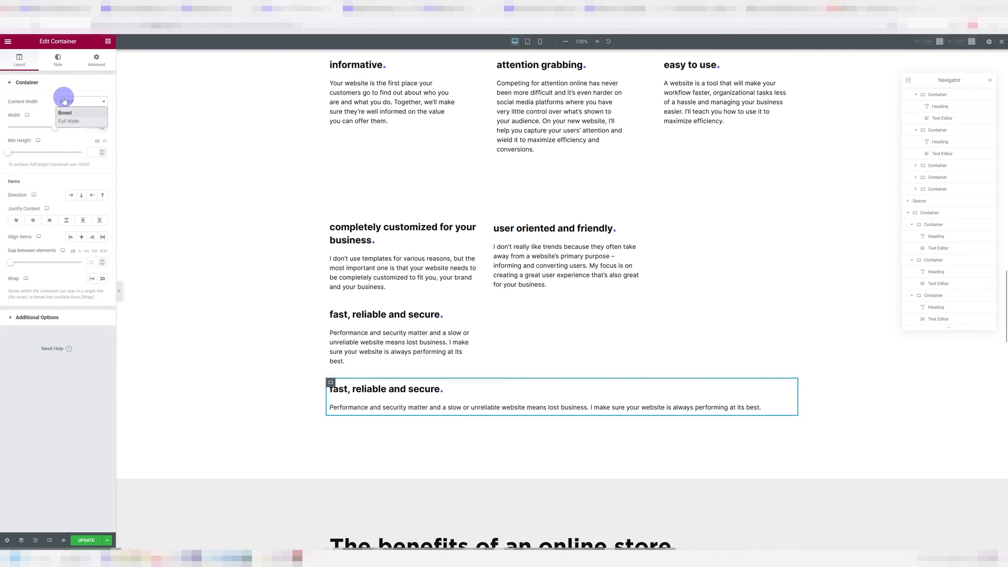
Step: Make the last feature block full width, shrink it, and select the second-row block
click(68, 121)
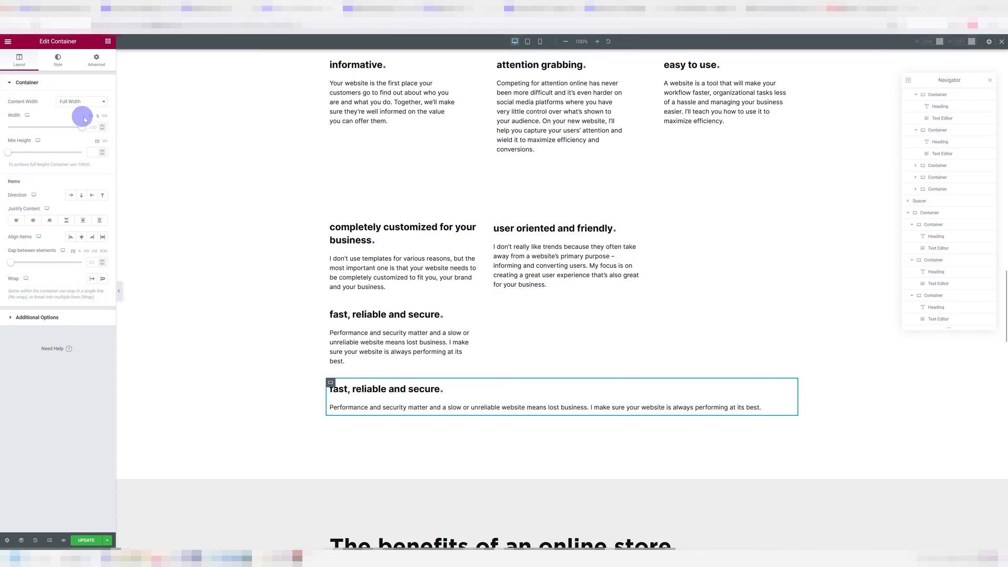
drag(83, 127, 93, 126)
text(0)
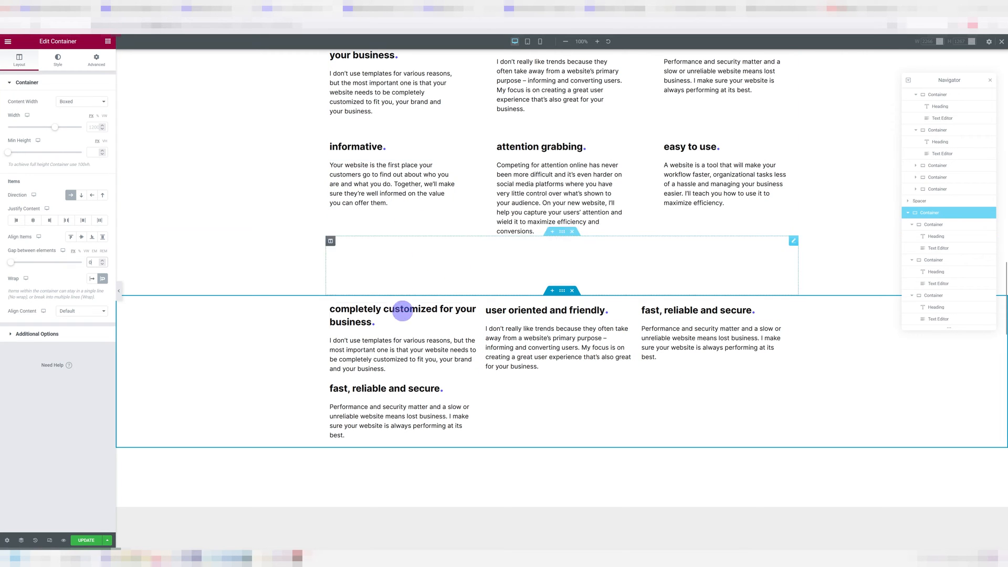
scroll(down, 3)
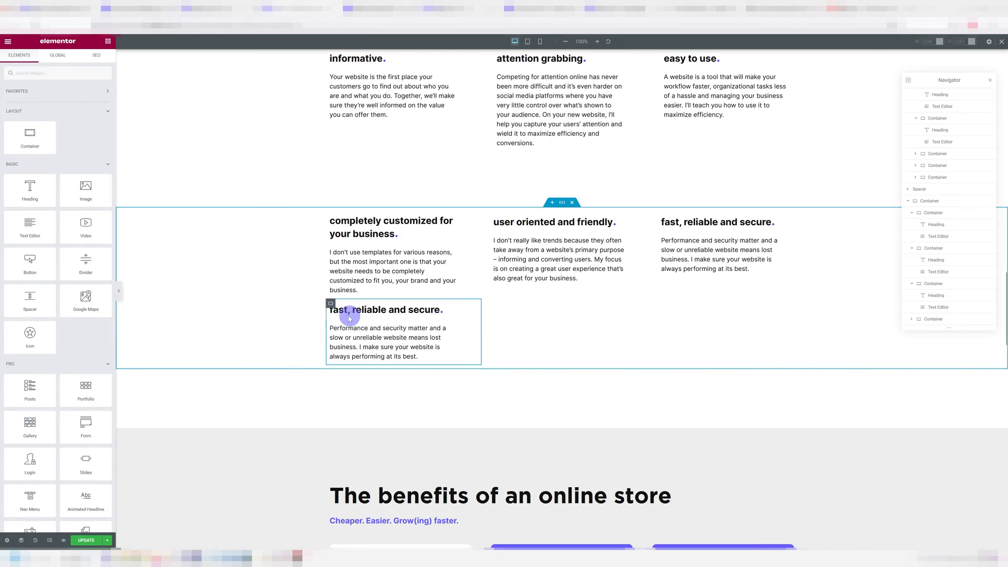
click(330, 304)
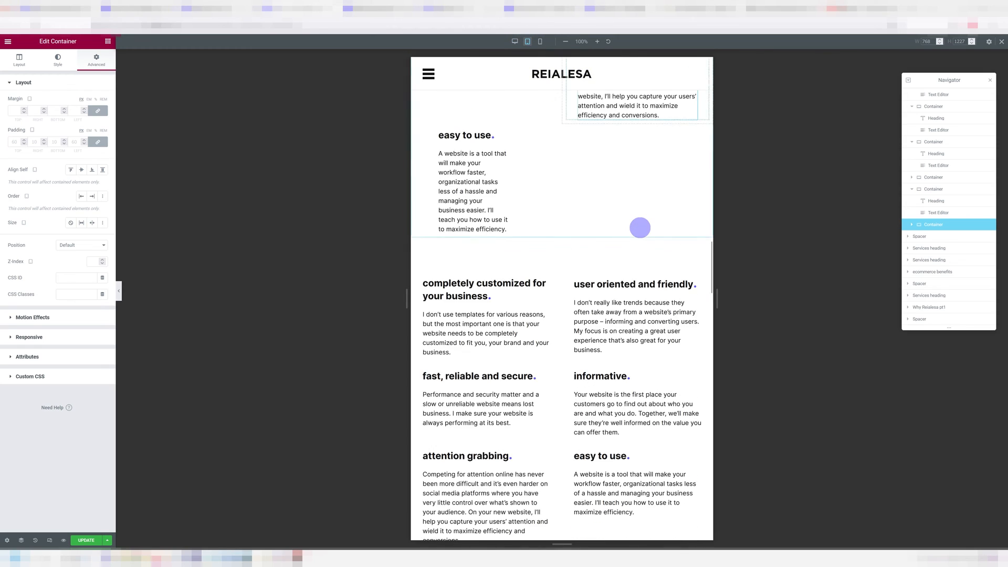
Step: Resize the feature blocks to 50% width in tablet mode, one block at a time
scroll(down, 3)
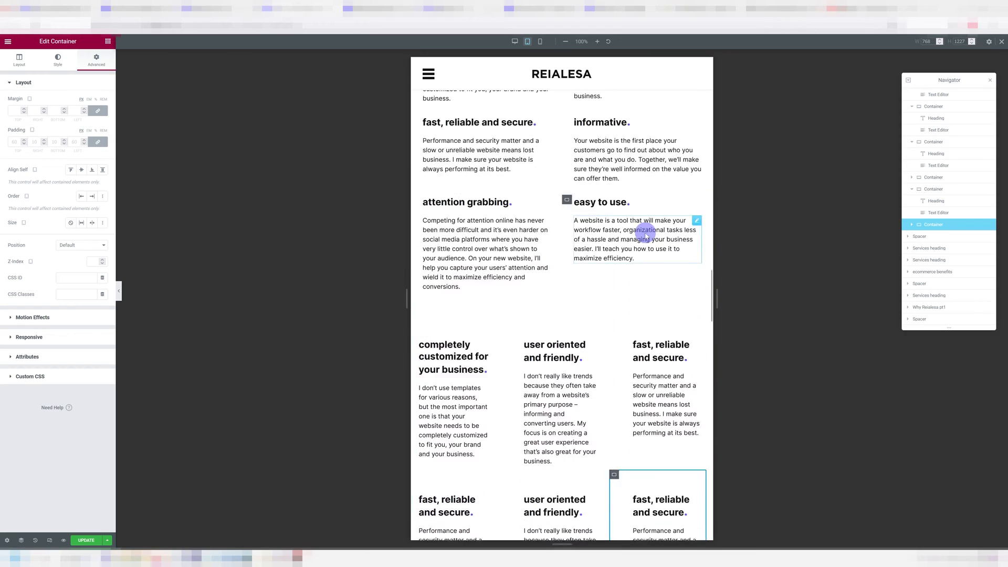
scroll(down, 3)
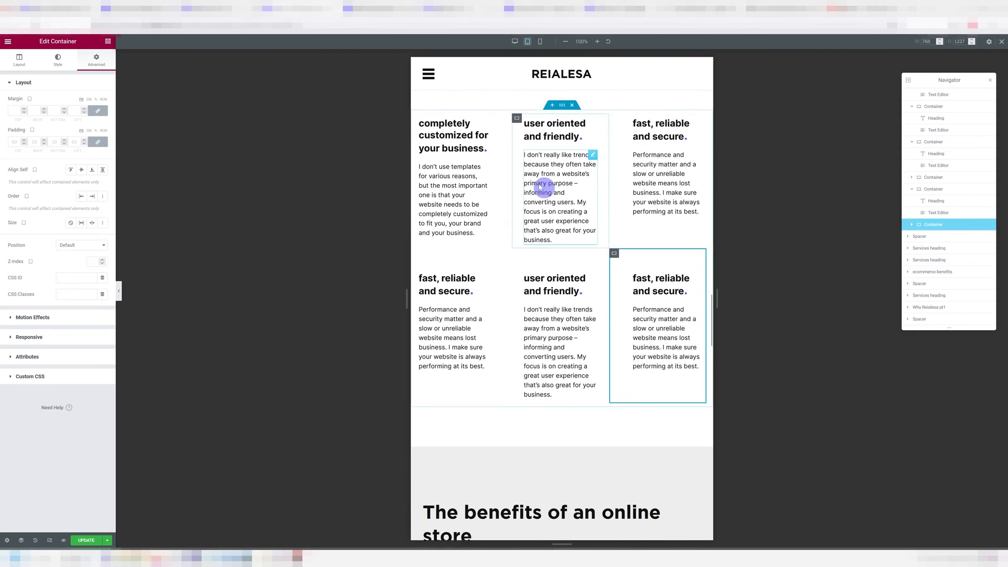
scroll(down, 3)
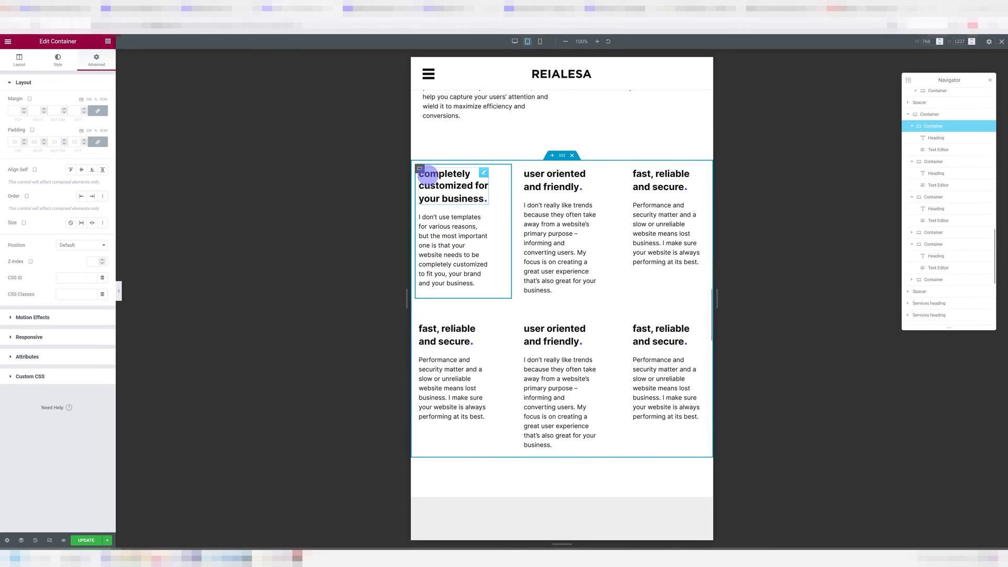
click(19, 58)
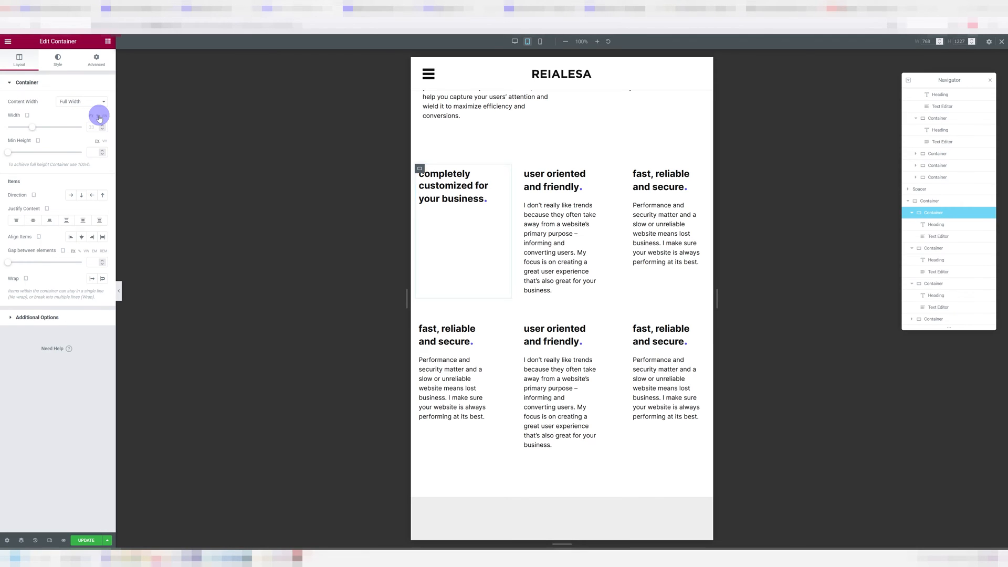
drag(98, 126, 92, 126)
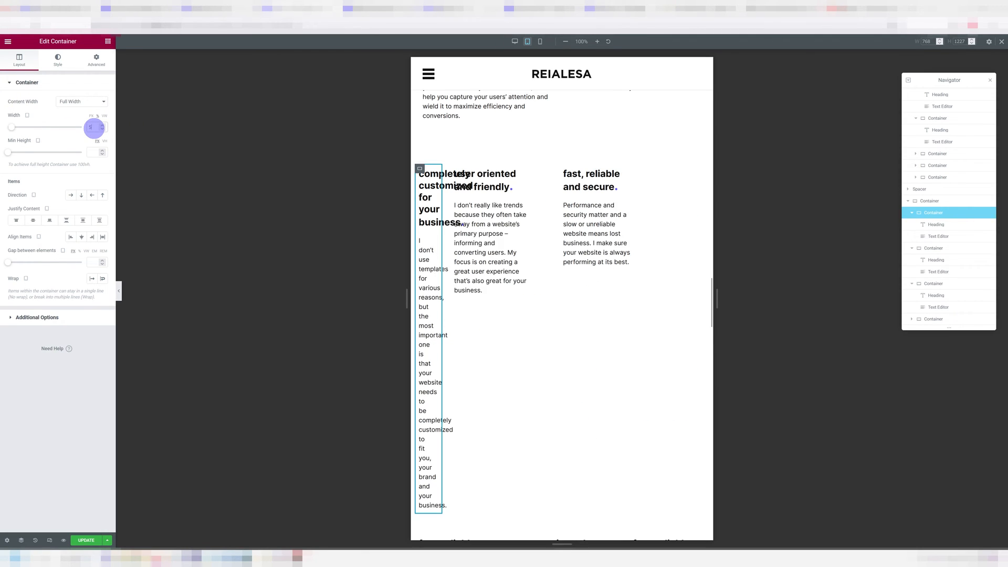
click(96, 58)
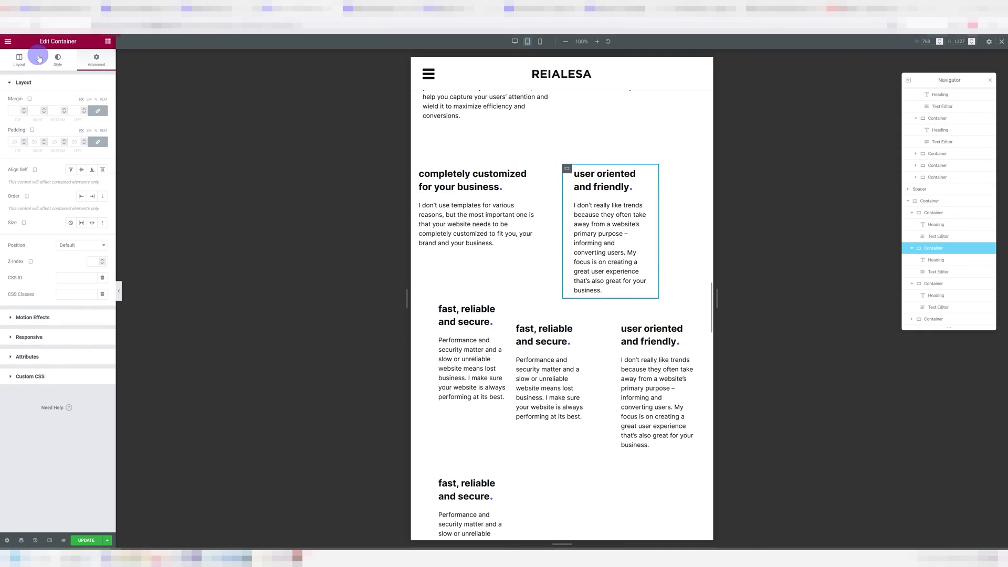
click(20, 57)
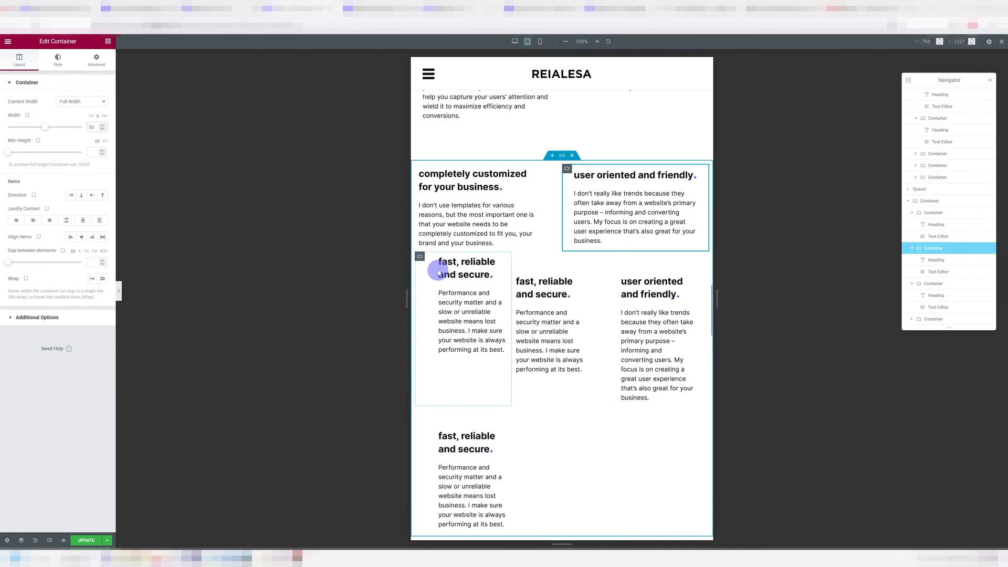
click(96, 60)
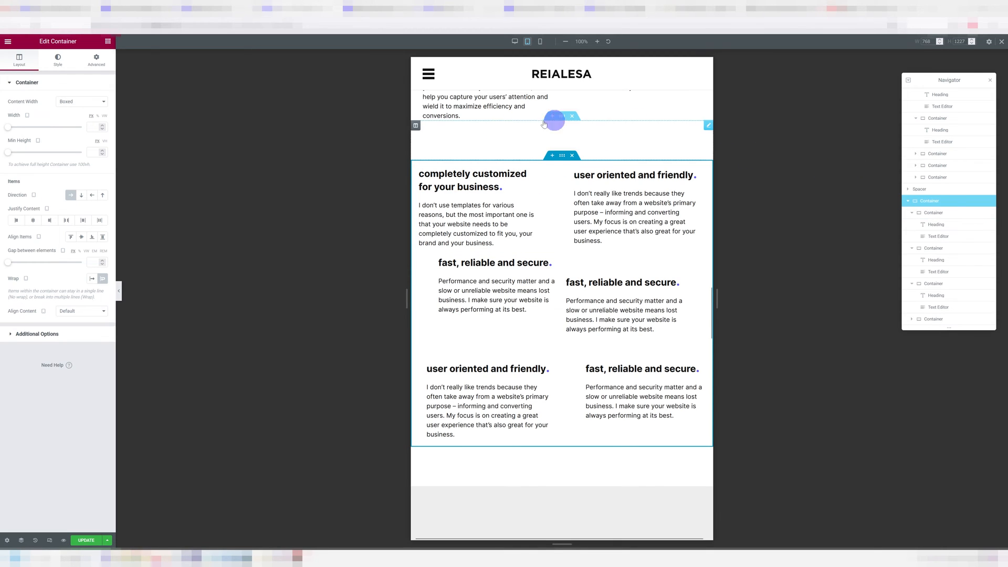
Step: Zero the feature section's tablet padding, then select another block to clear its padding
click(95, 60)
text(0)
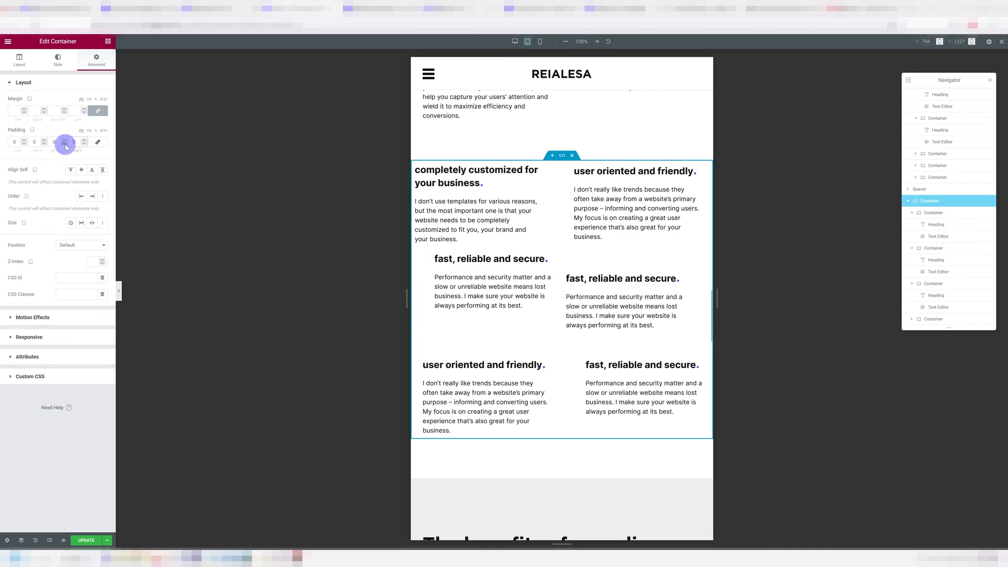
click(64, 142)
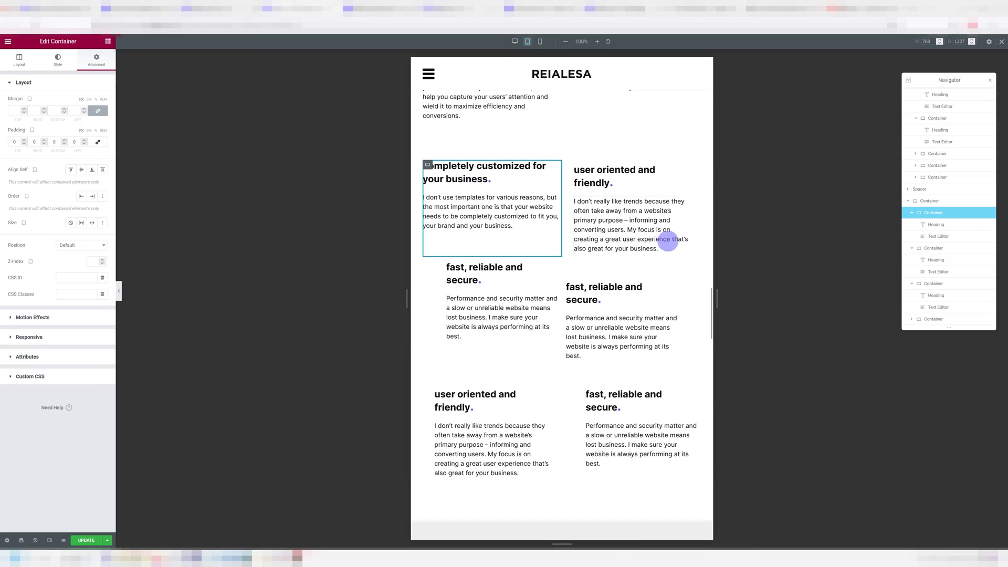
click(574, 287)
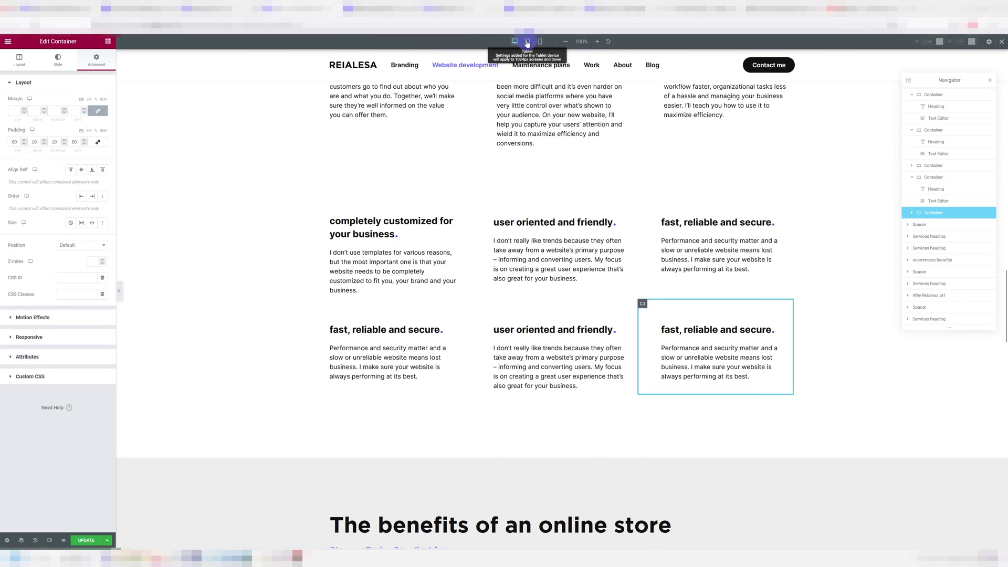
click(540, 41)
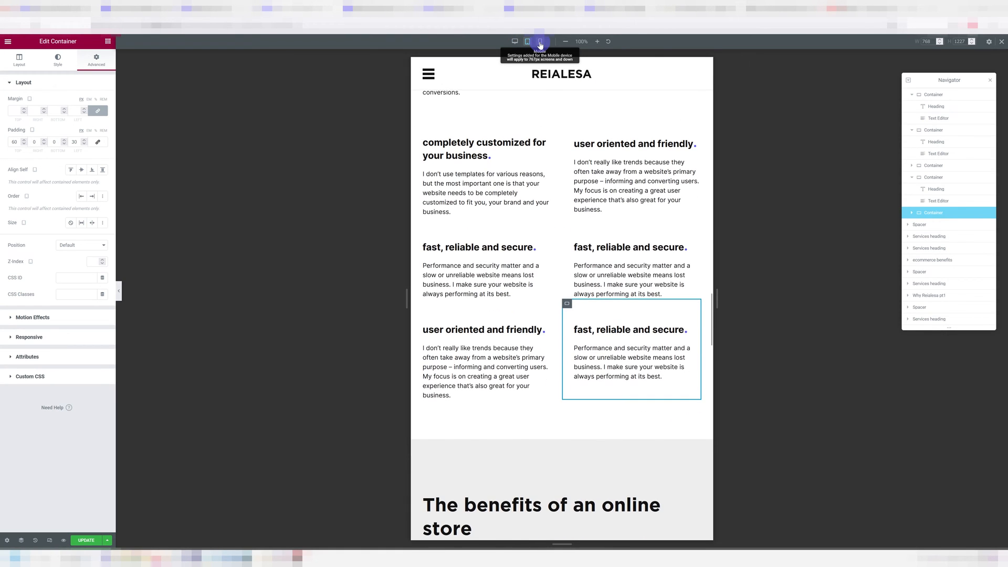
click(540, 41)
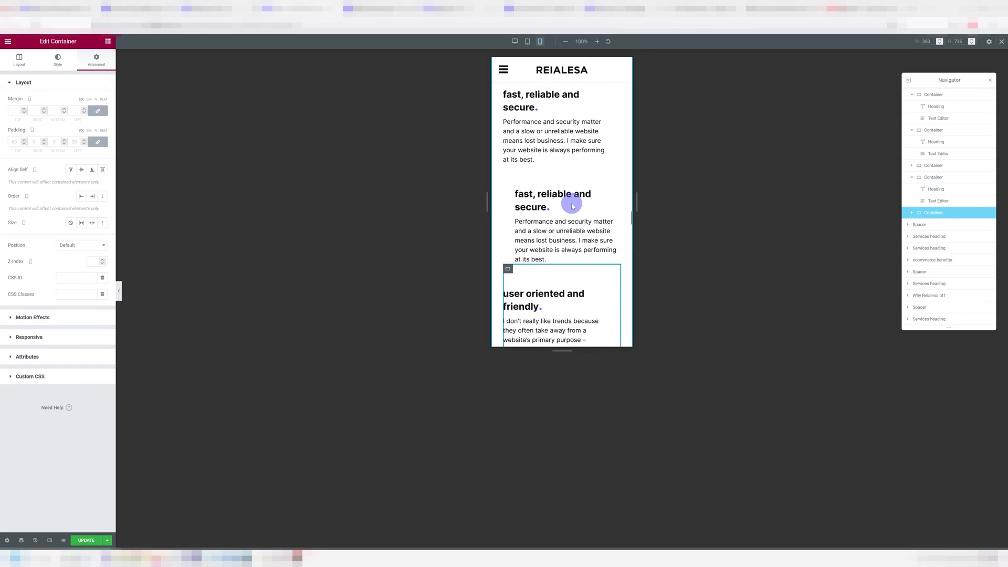
scroll(down, 3)
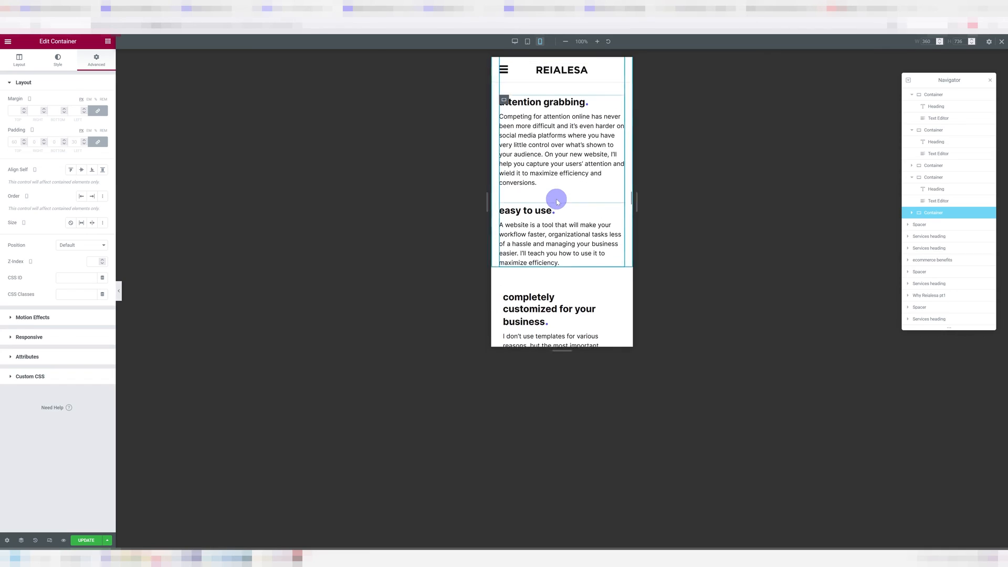
scroll(down, 3)
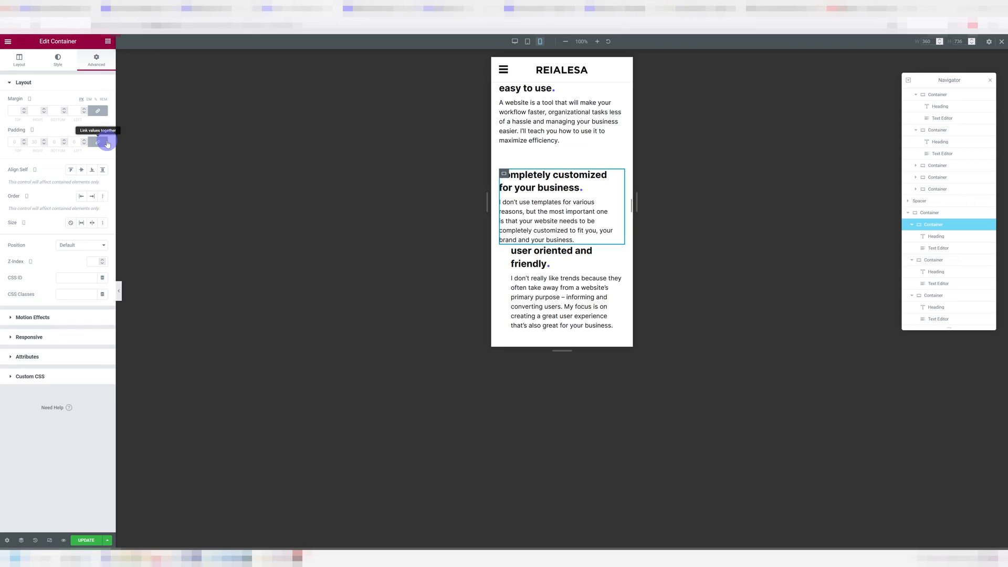
click(98, 143)
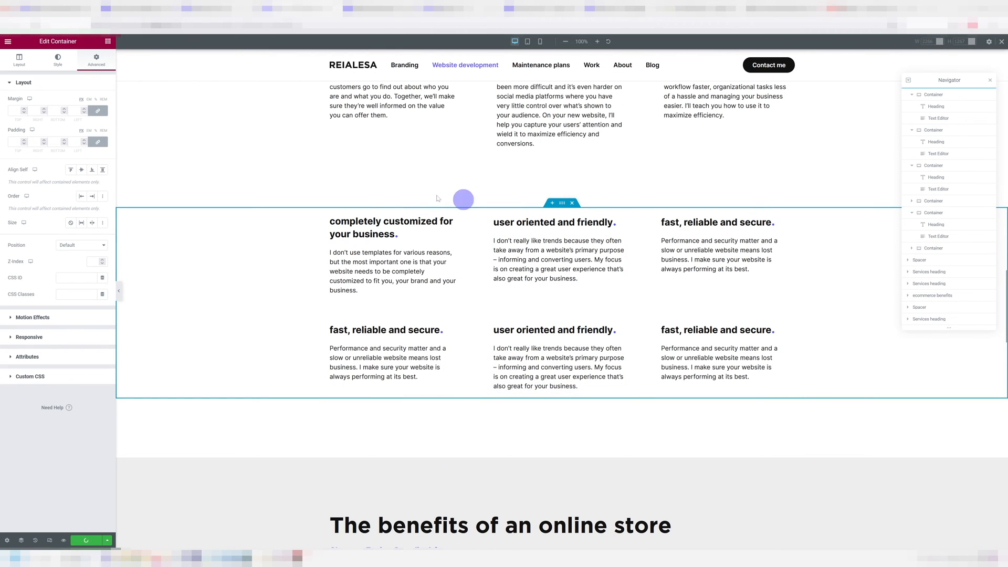
Step: Select the whole feature section container to show its Layout settings
click(58, 60)
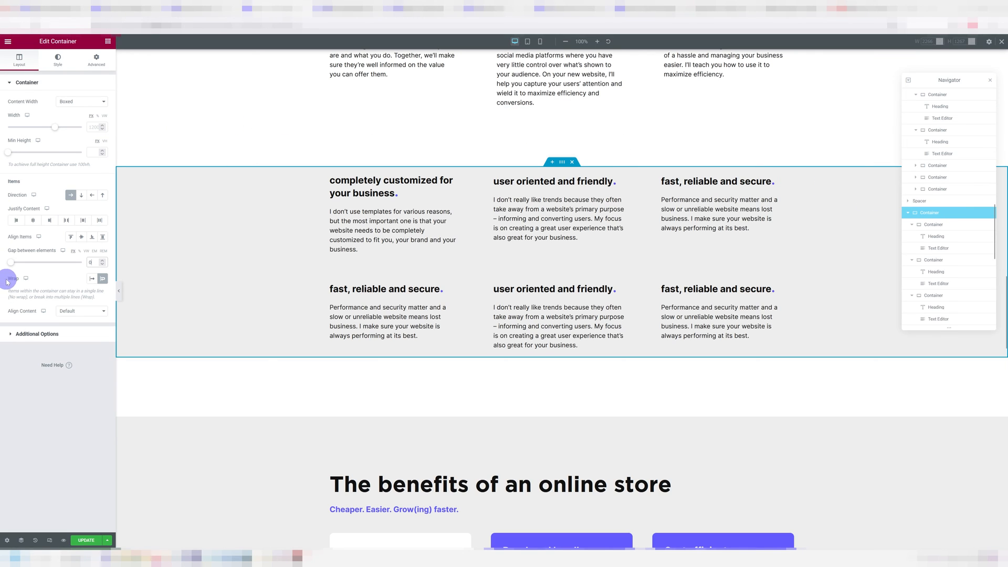
Step: Toggle the section to No Wrap and back to Wrap, then change the first block's Content Width
click(102, 278)
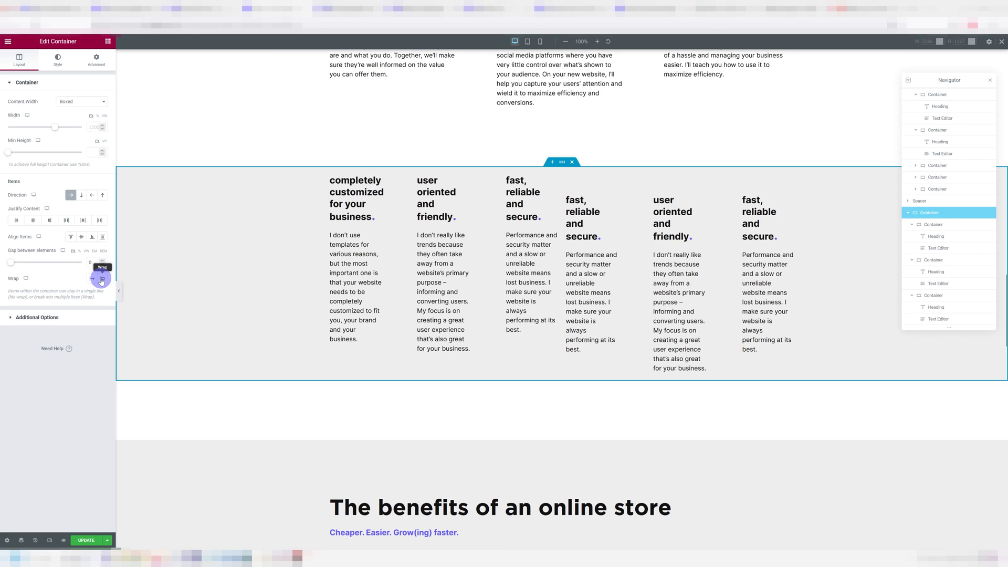
click(102, 278)
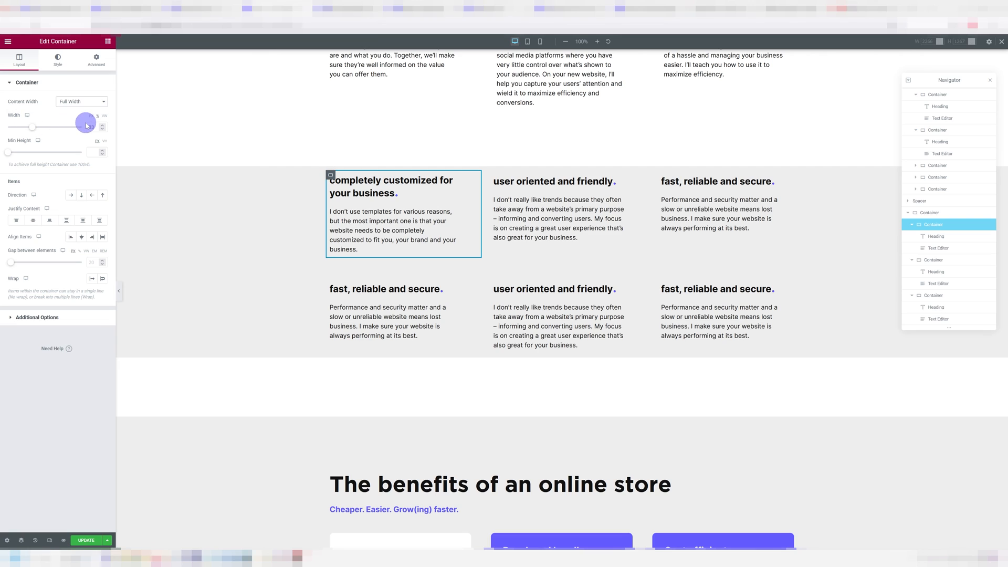
click(80, 101)
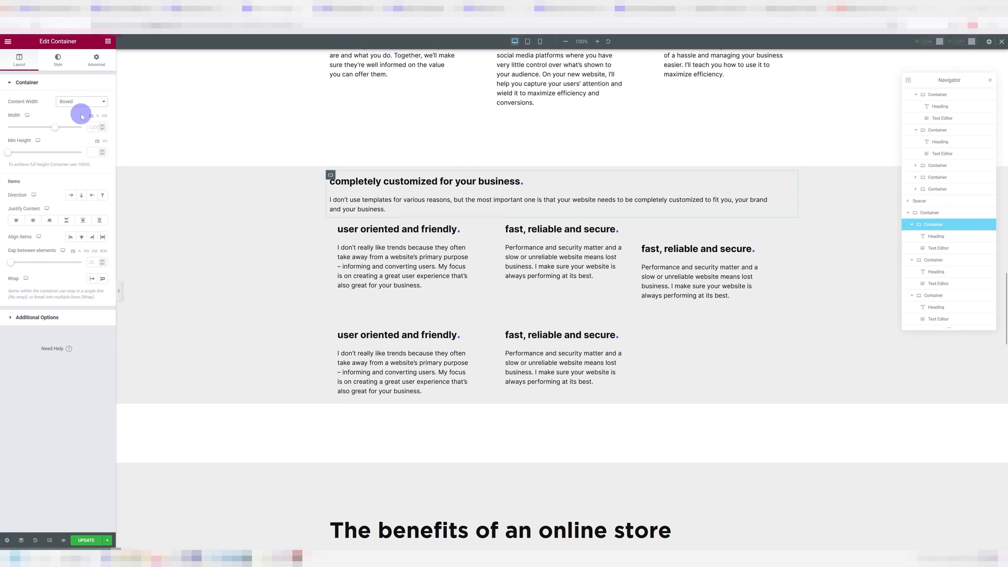
click(302, 174)
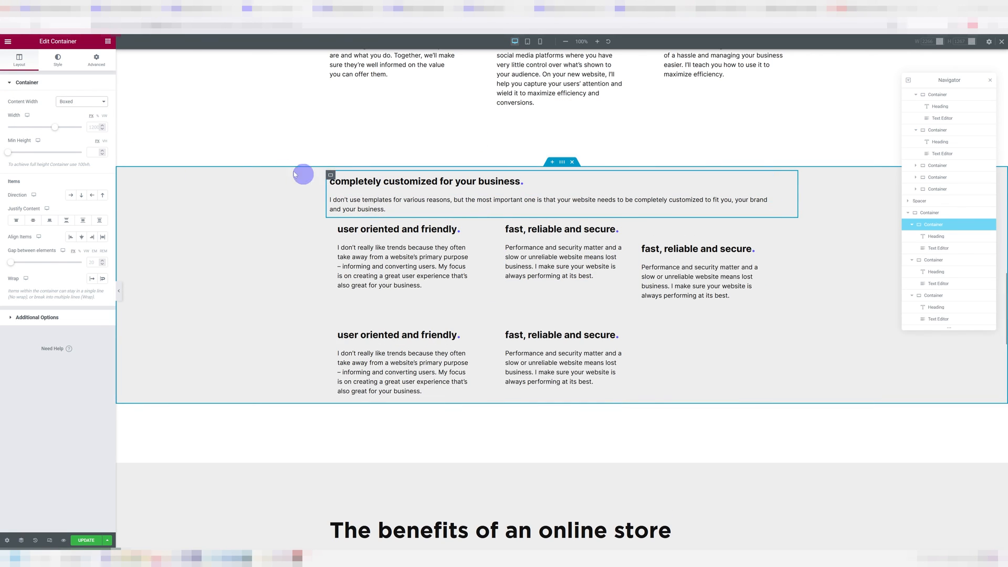